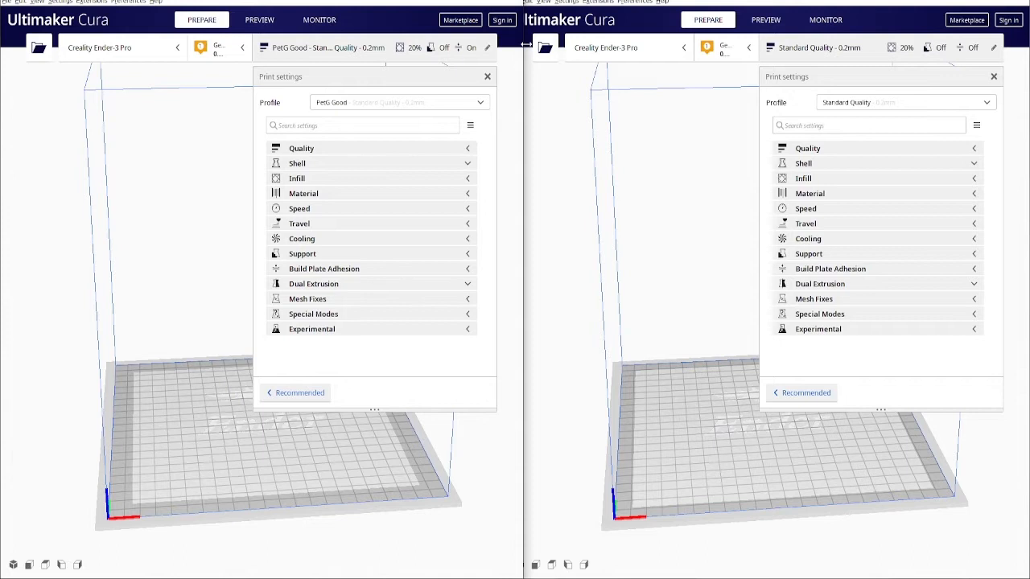
# Step: Compare Quality settings, then switch to Shell and scroll through the Shell values
pyautogui.click(301, 147)
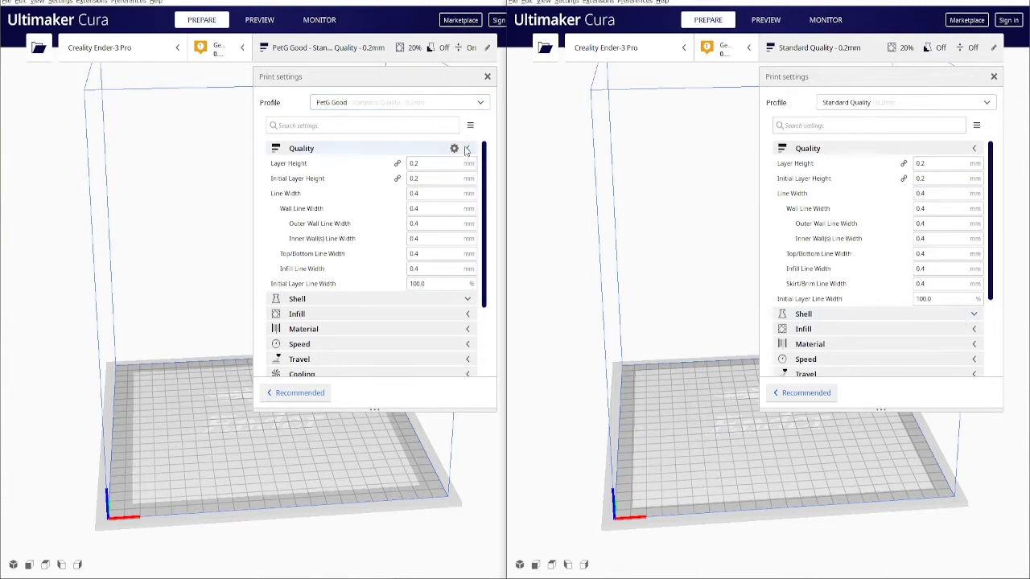
pyautogui.click(467, 148)
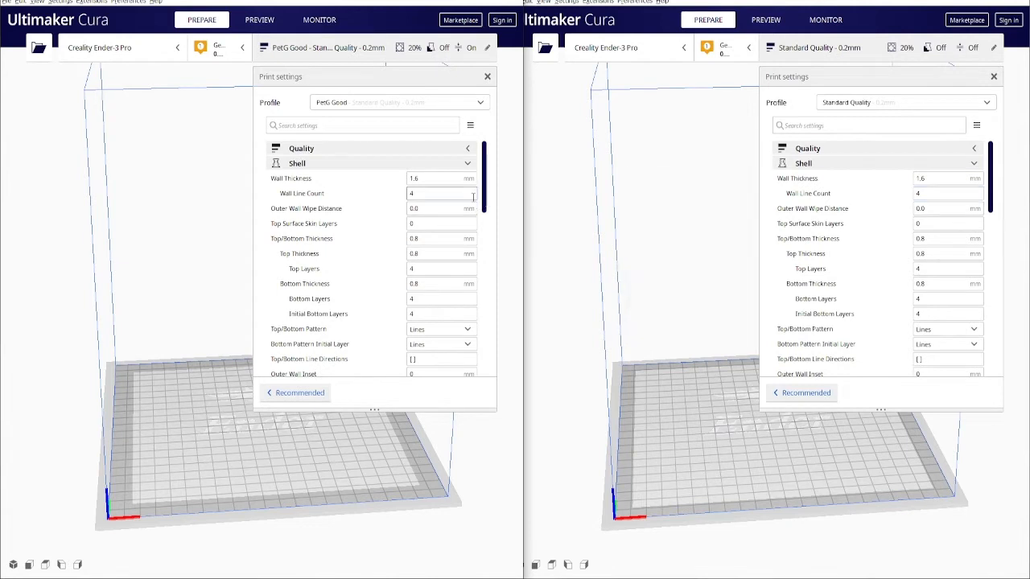
pyautogui.moveTo(435, 203)
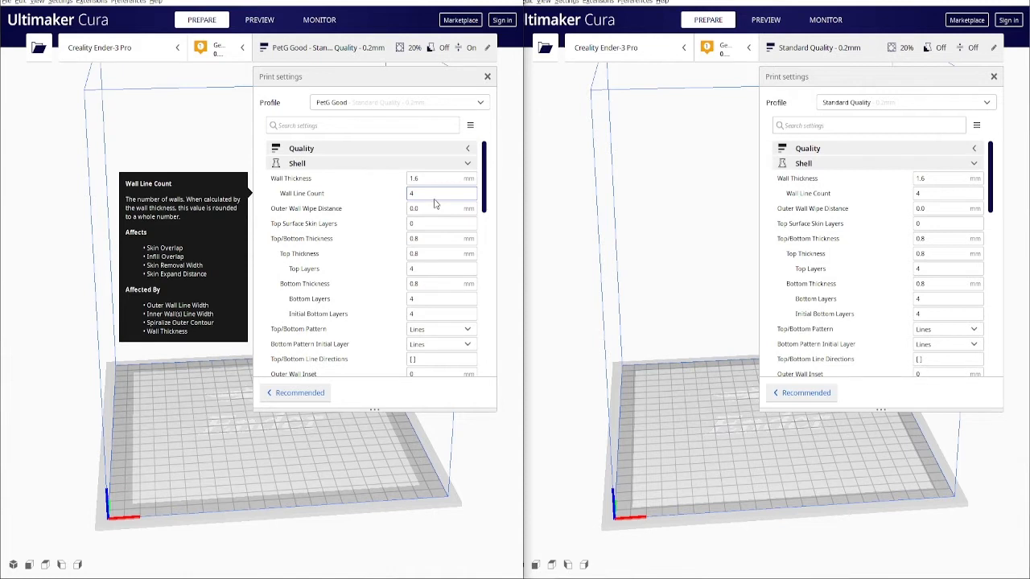
pyautogui.moveTo(430, 237)
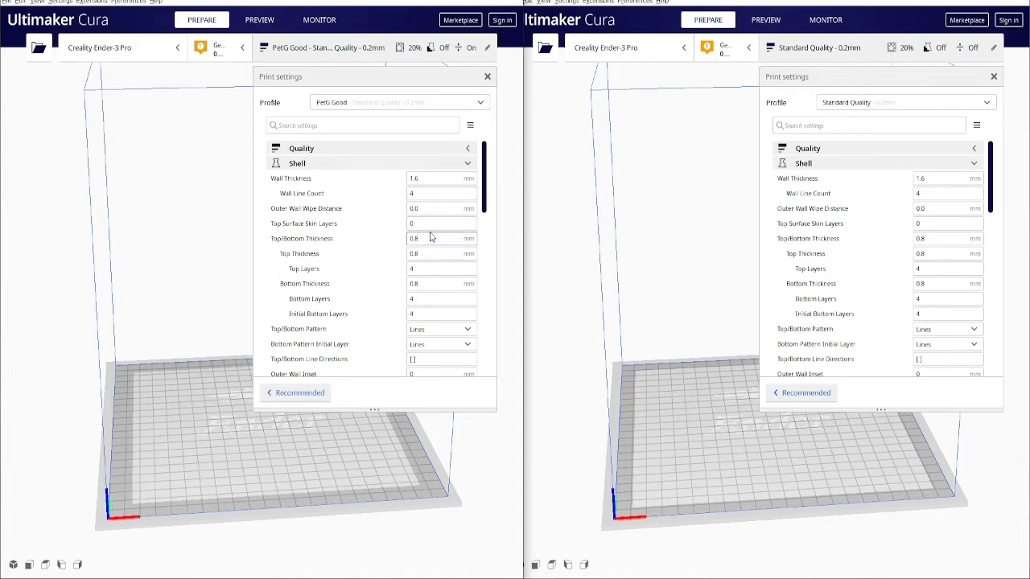
pyautogui.scroll(-3)
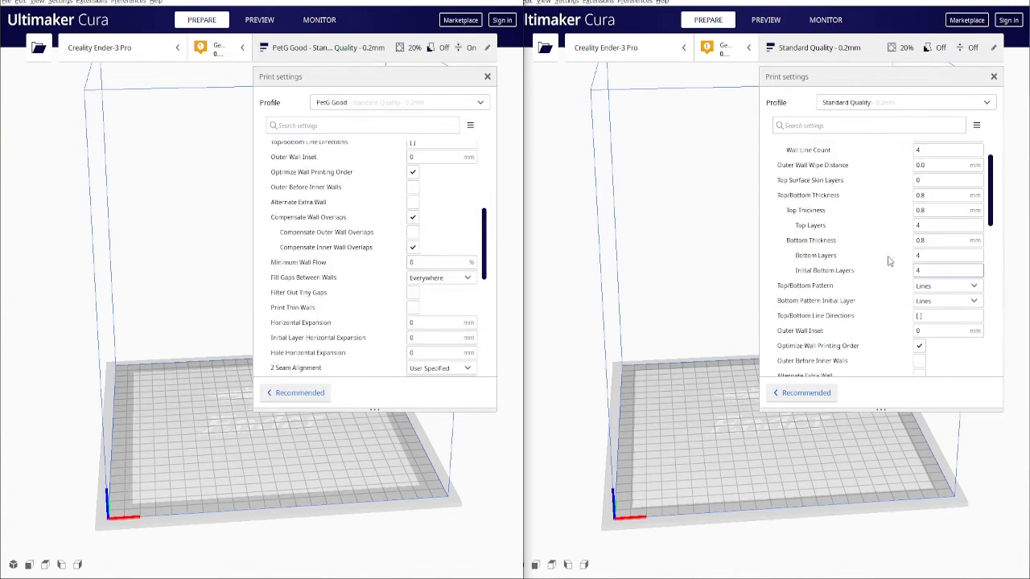
pyautogui.scroll(-3)
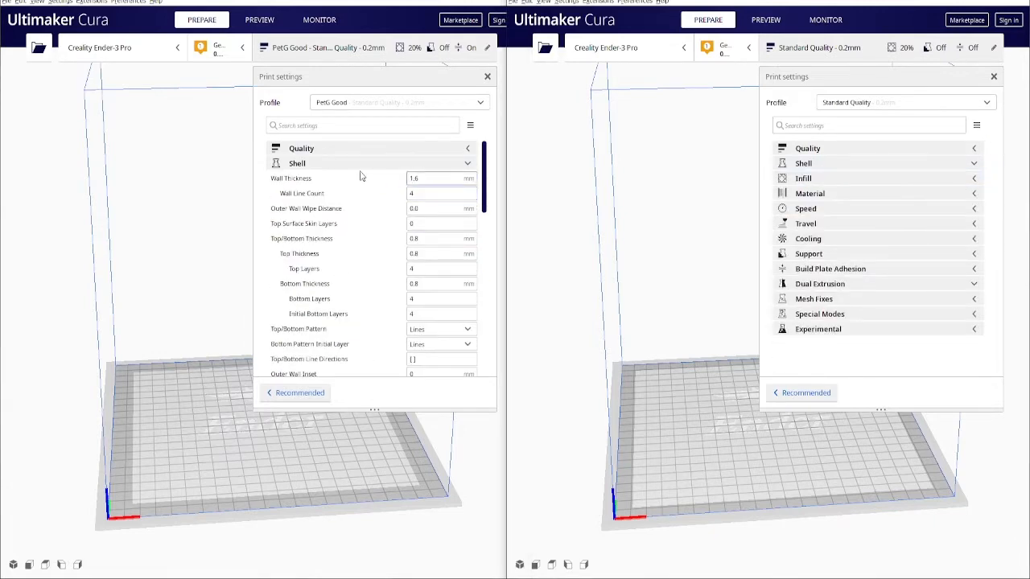
# Step: Expand Infill in both PetG Good and Standard Quality panels to compare density and pattern
pyautogui.click(297, 177)
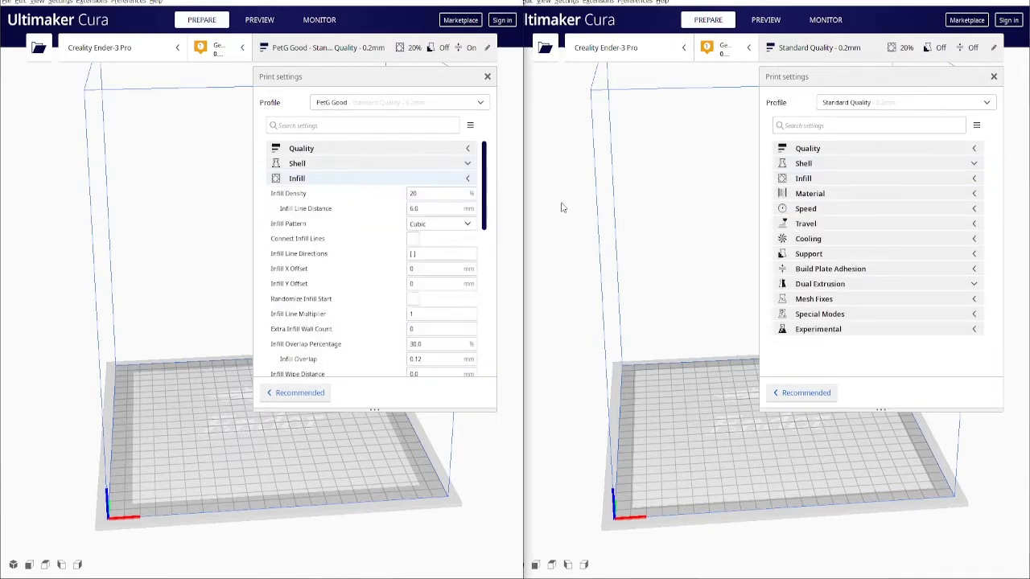
pyautogui.click(803, 177)
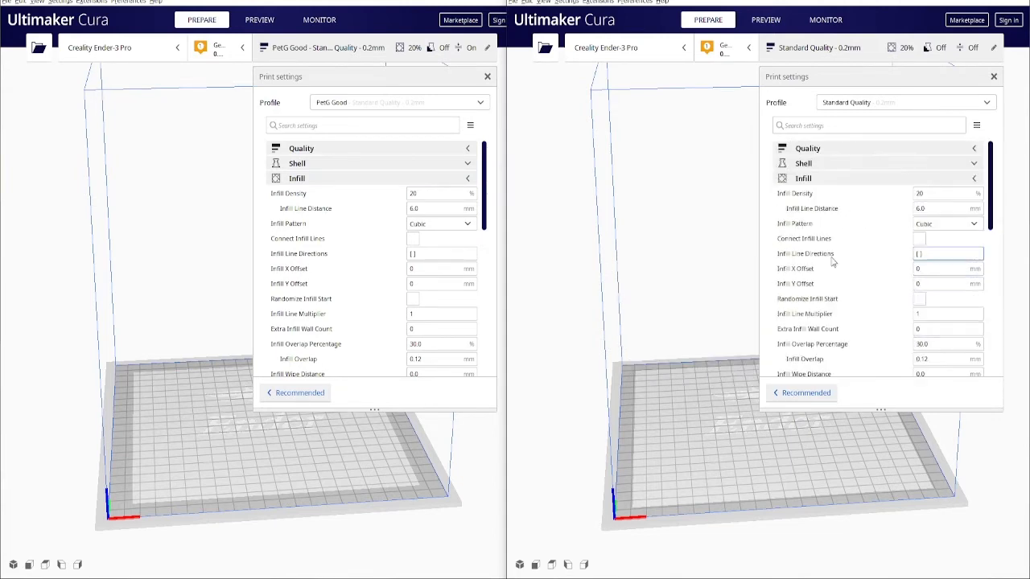
pyautogui.moveTo(815, 183)
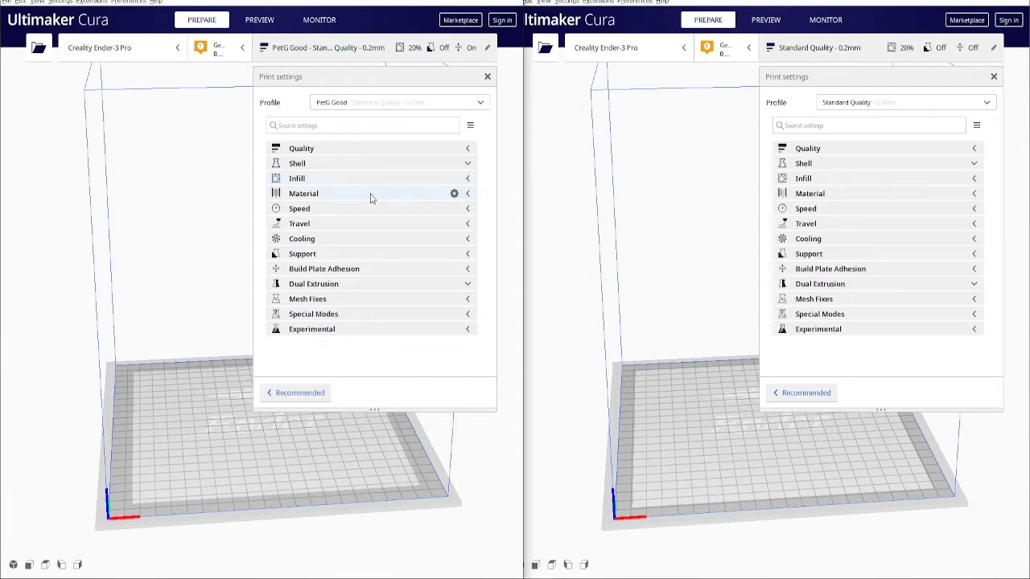
pyautogui.click(304, 193)
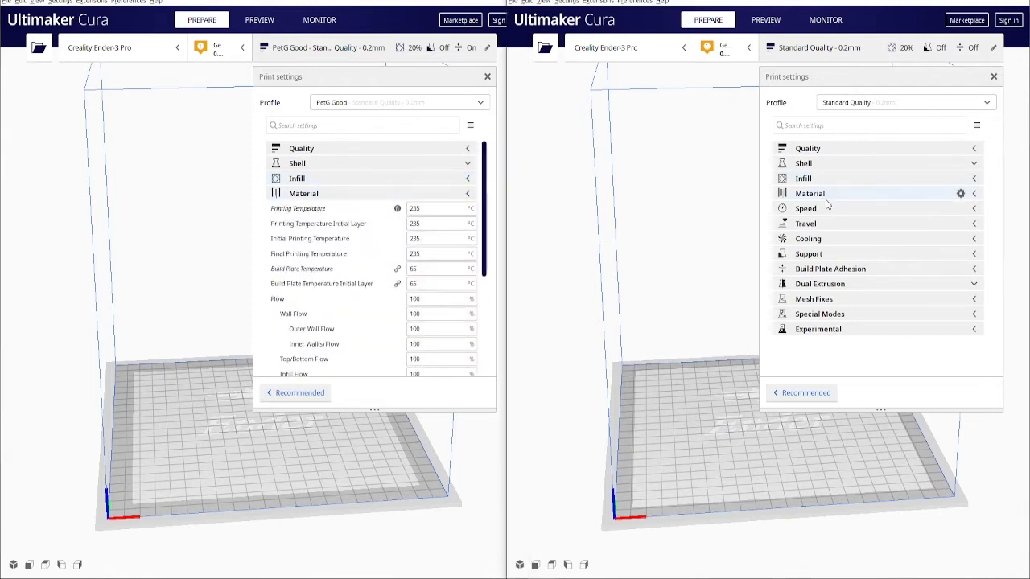
pyautogui.click(810, 193)
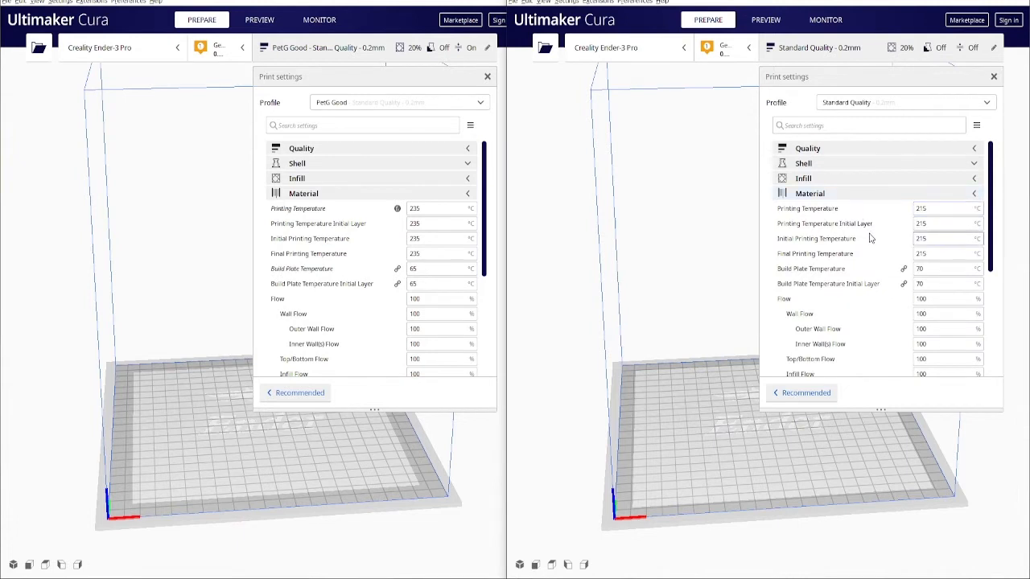
pyautogui.moveTo(909, 217)
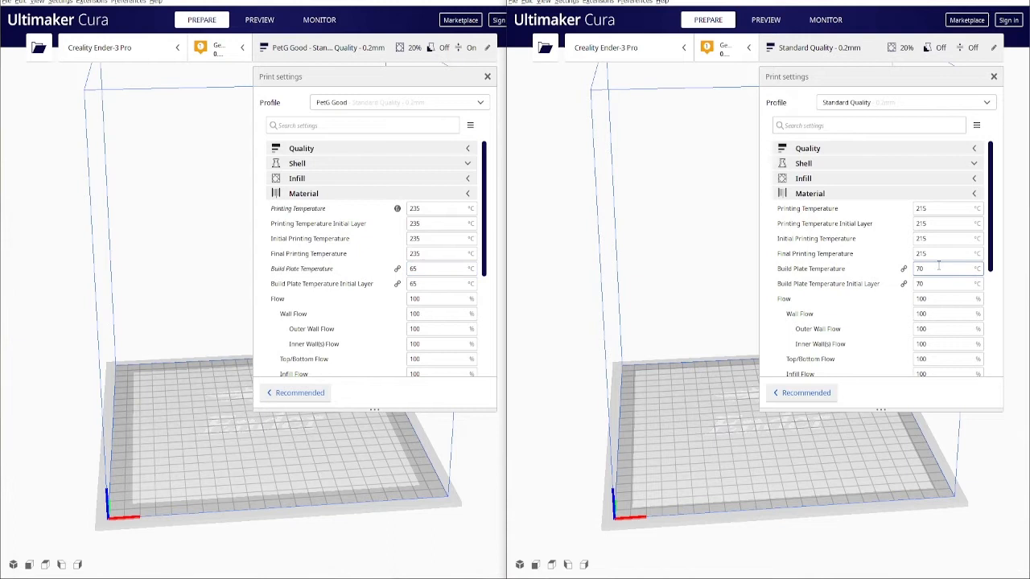
pyautogui.moveTo(938, 268)
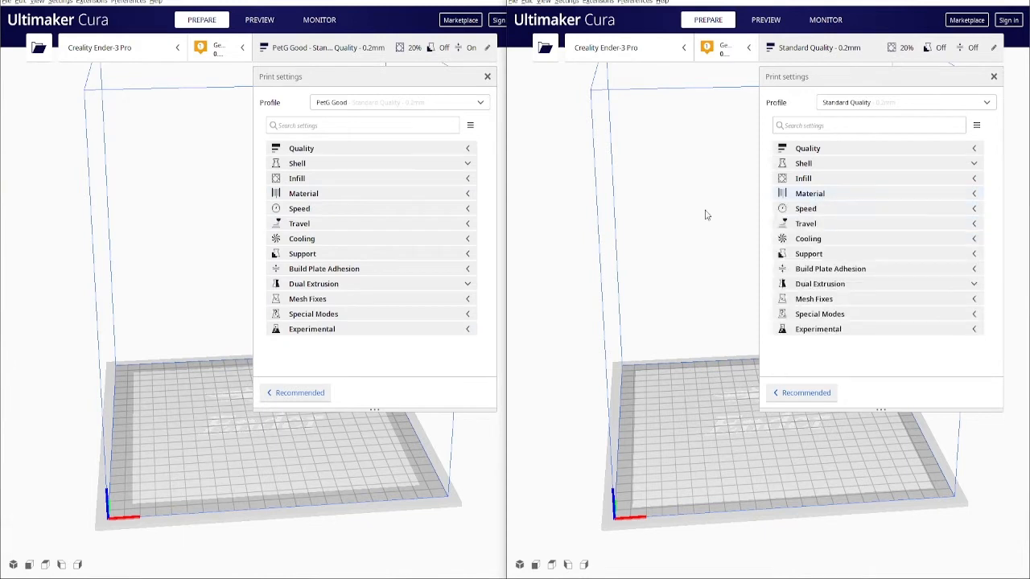
pyautogui.moveTo(451, 208)
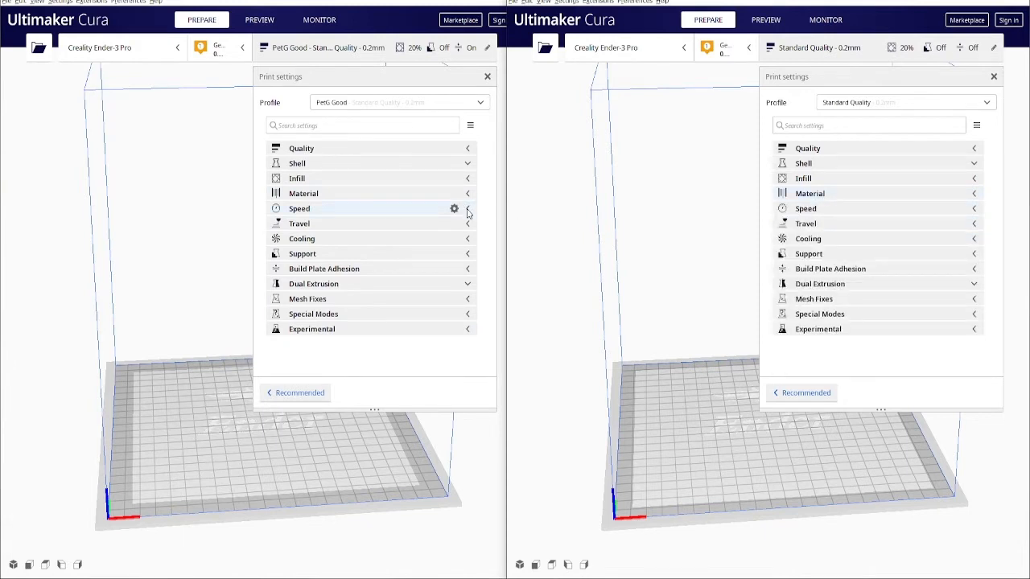
pyautogui.click(299, 208)
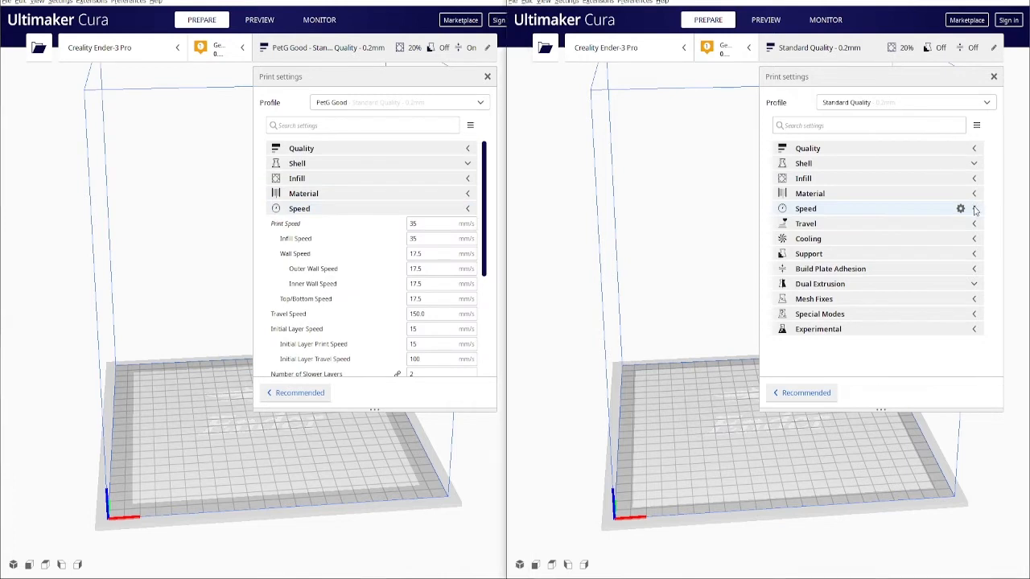
pyautogui.click(805, 209)
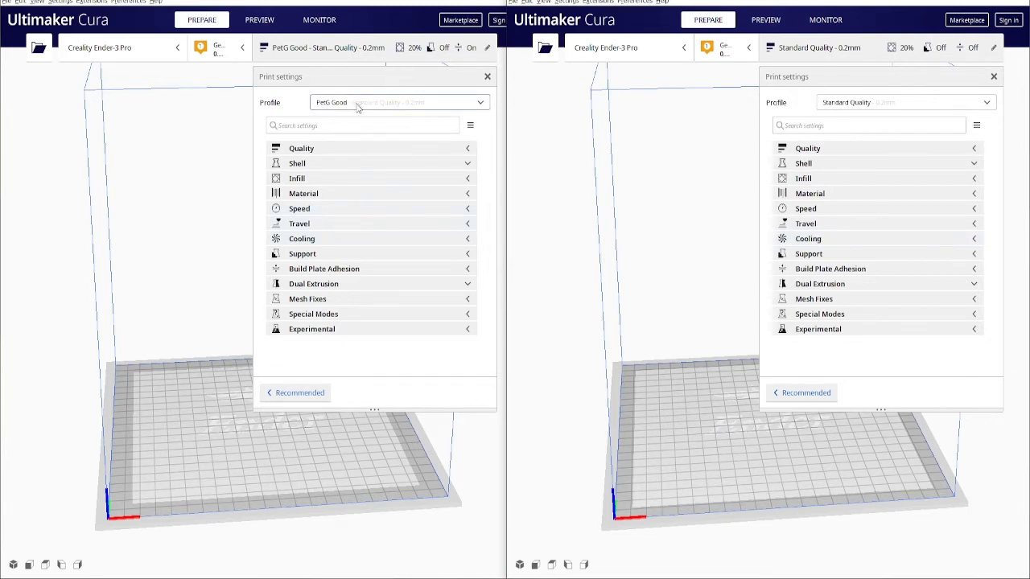
pyautogui.click(301, 239)
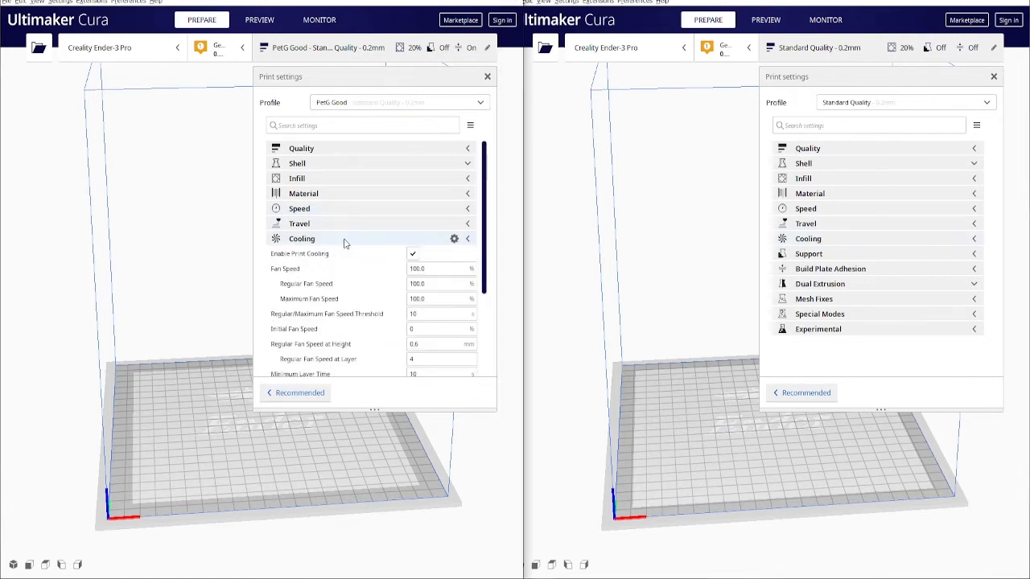
pyautogui.moveTo(830, 268)
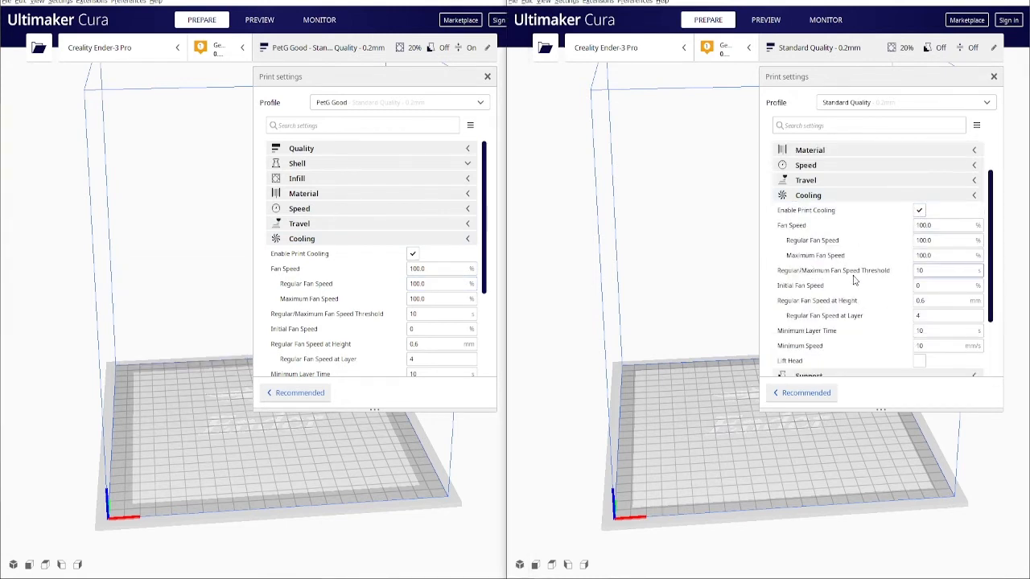
pyautogui.scroll(-3)
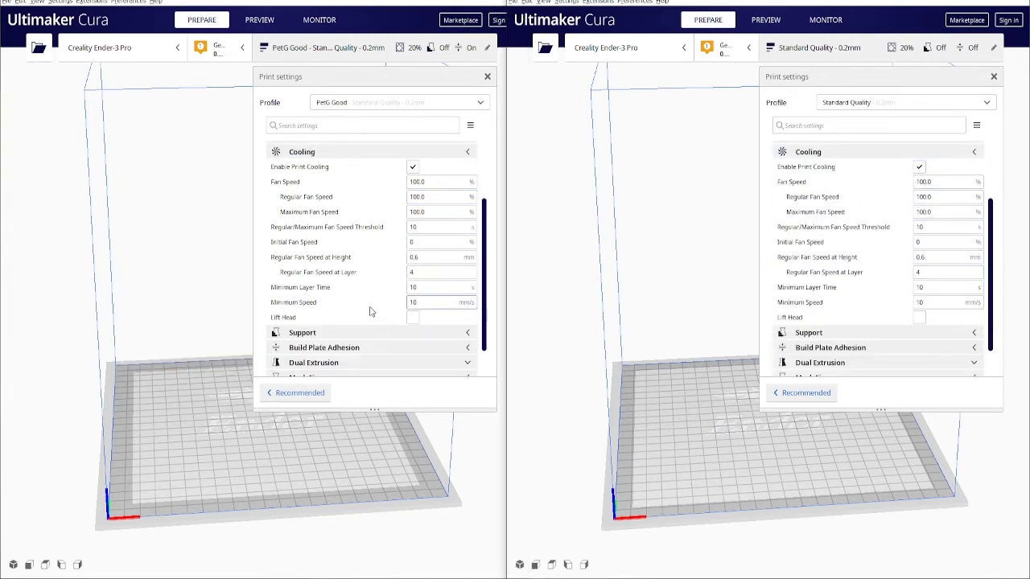
pyautogui.moveTo(294, 302)
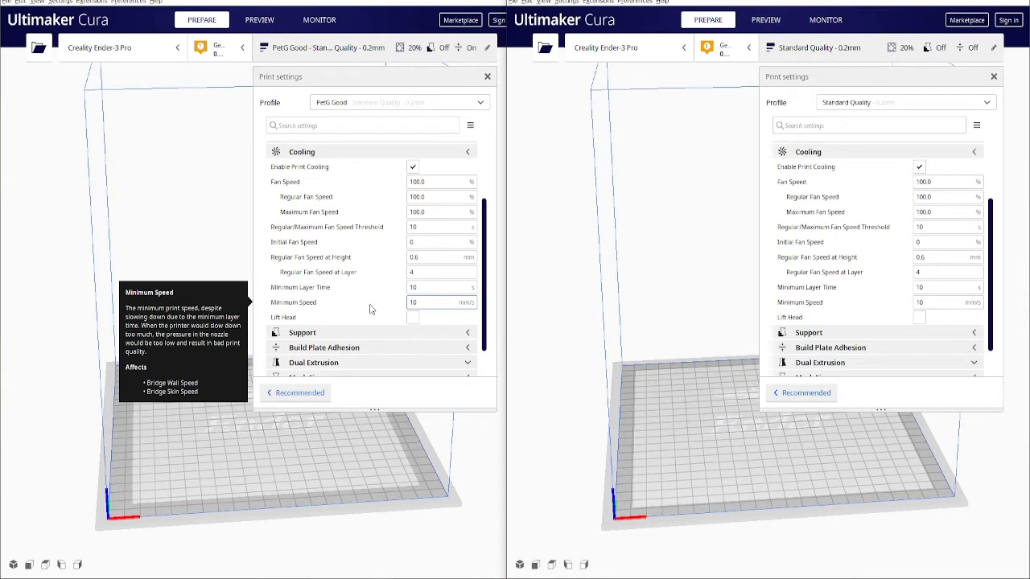
pyautogui.moveTo(334, 152)
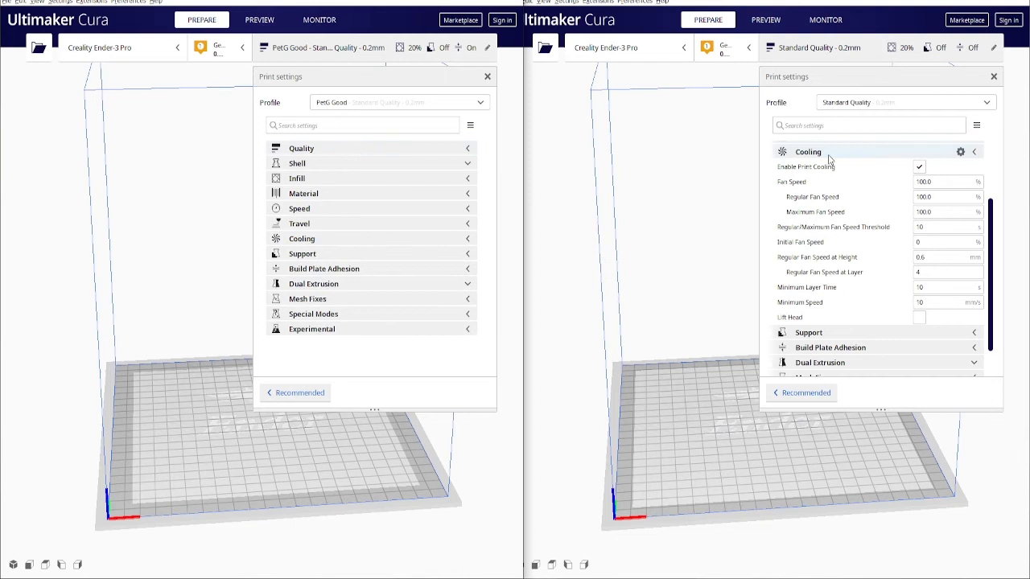
pyautogui.click(808, 151)
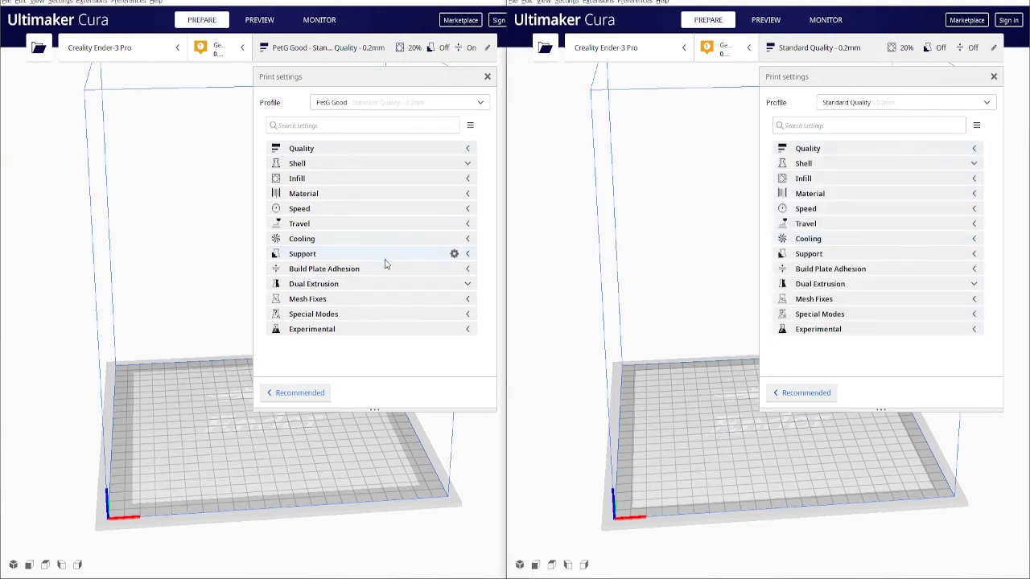
pyautogui.click(324, 268)
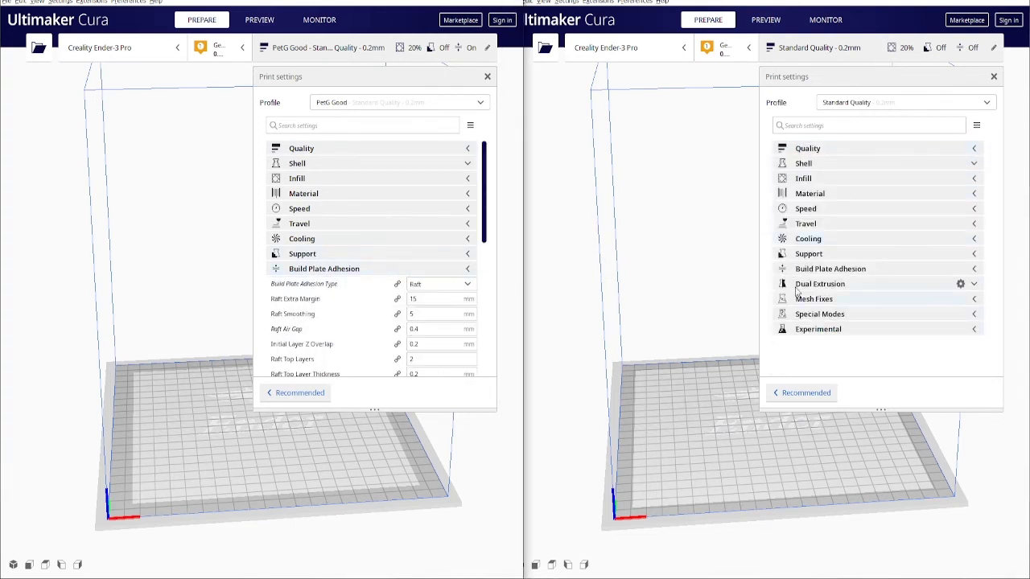
pyautogui.click(830, 268)
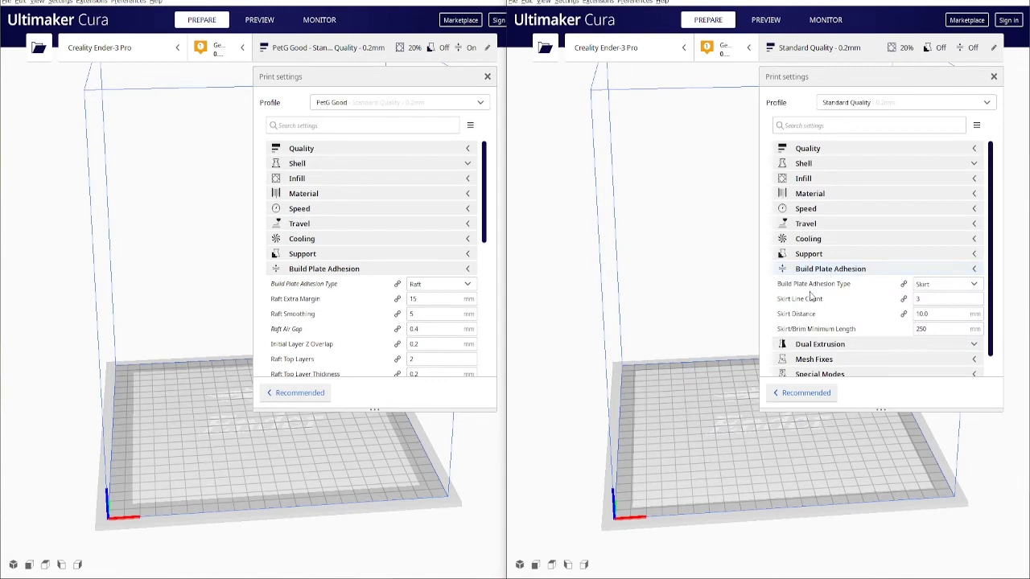
pyautogui.moveTo(817, 328)
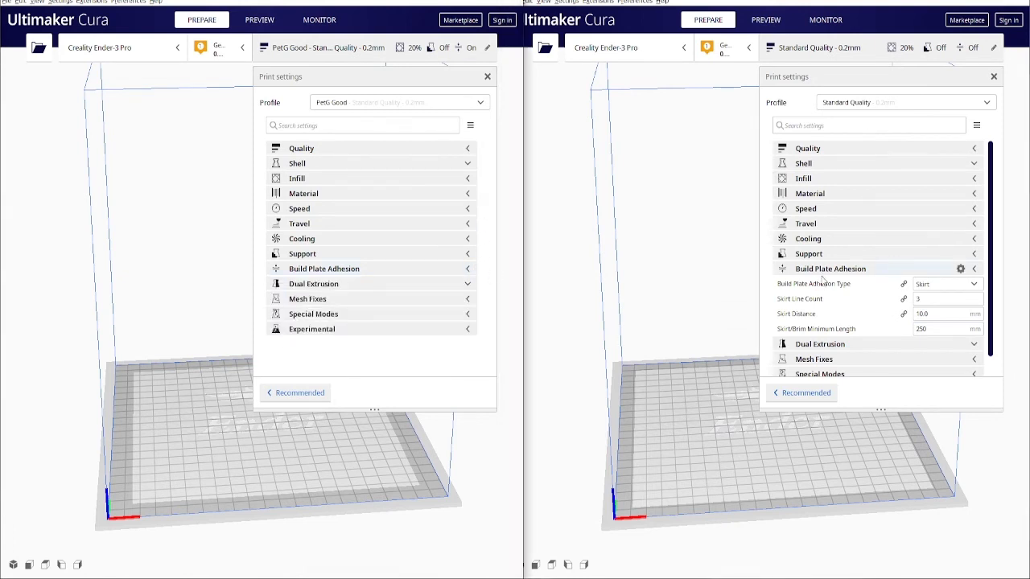
pyautogui.click(831, 268)
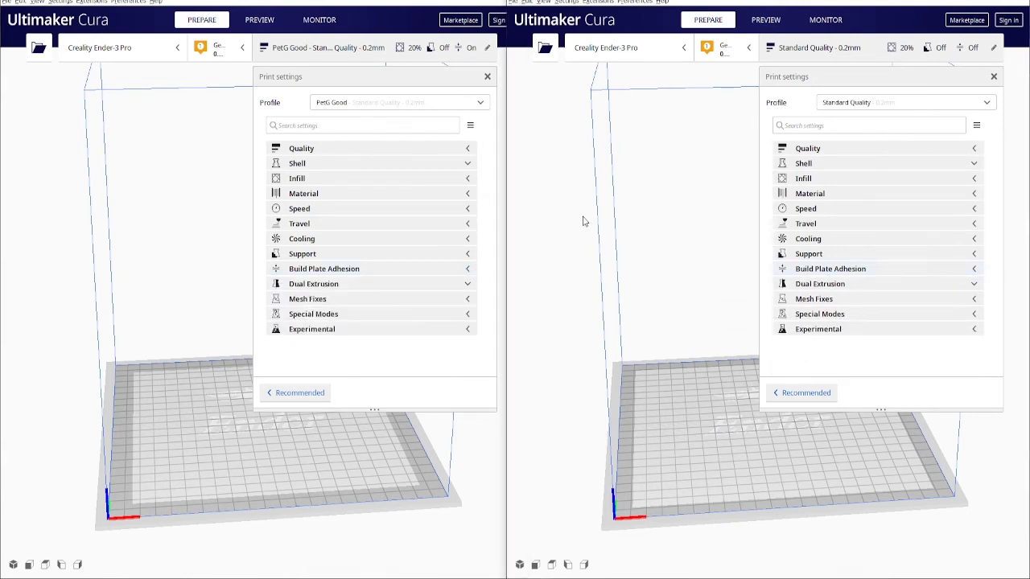